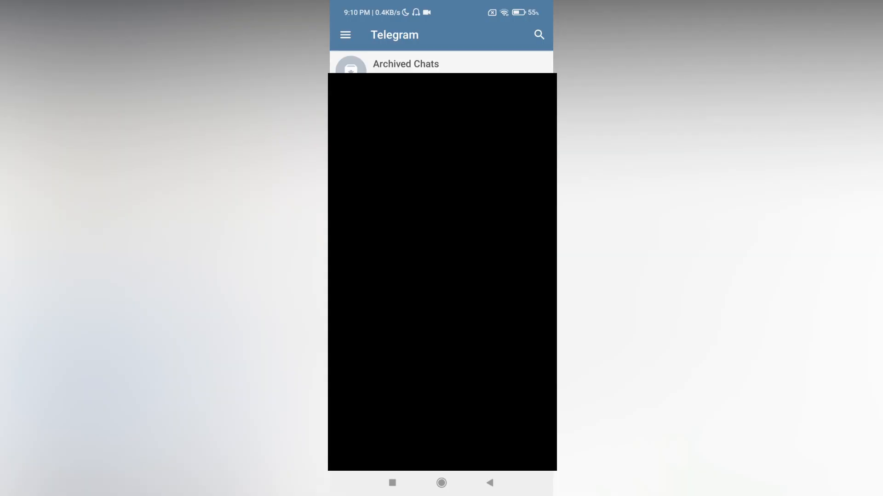
# - Open your own account settings from the chat list
pyautogui.click(345, 34)
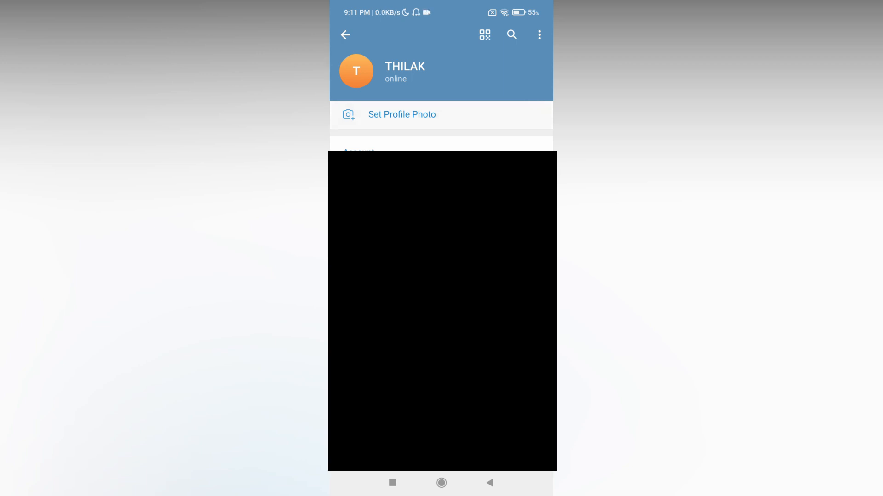
# - Start a new profile photo, bringing up the emoji photo maker with a dolphin on teal
pyautogui.click(402, 114)
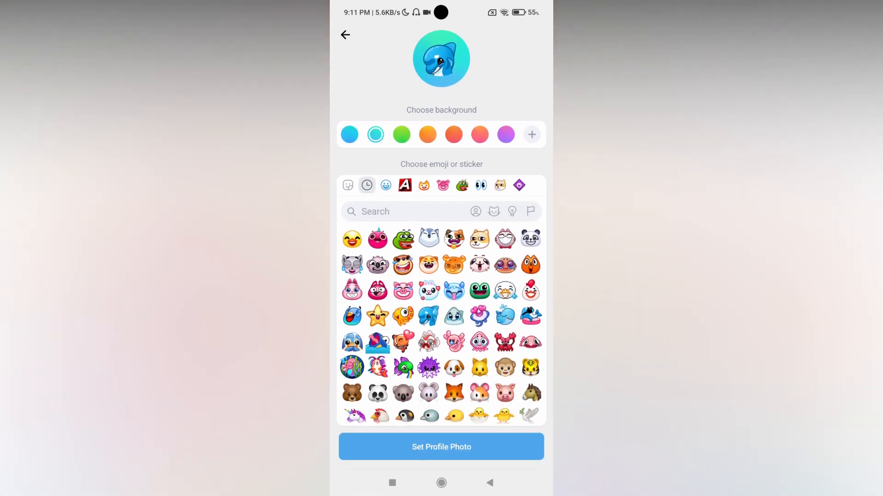
# - Try green and pink-red backgrounds, then apply the custom orange-pink-green gradient
pyautogui.click(401, 135)
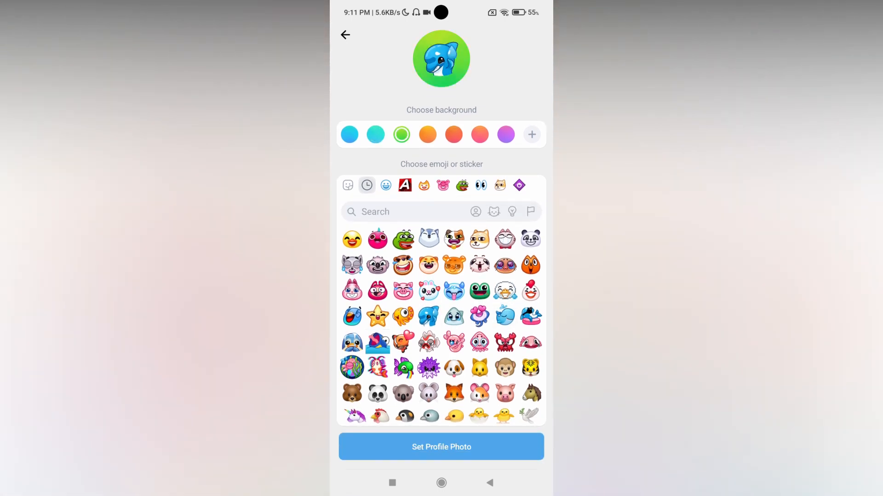
pyautogui.click(428, 134)
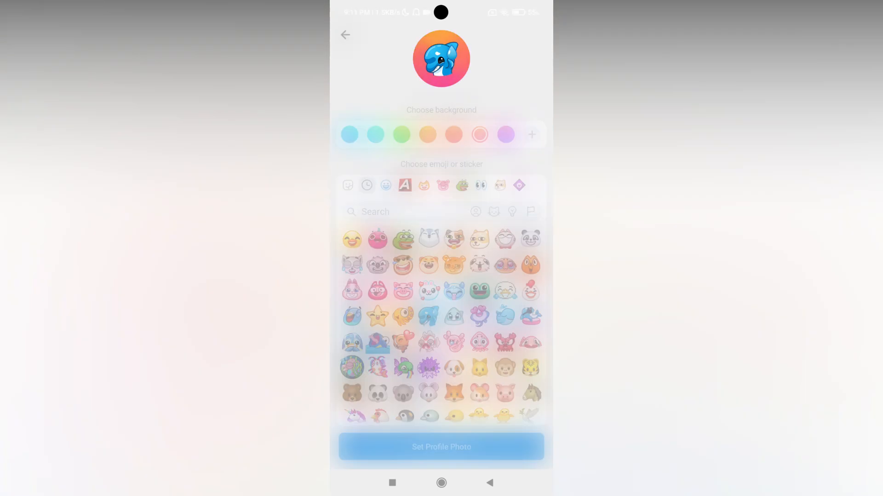
pyautogui.click(531, 135)
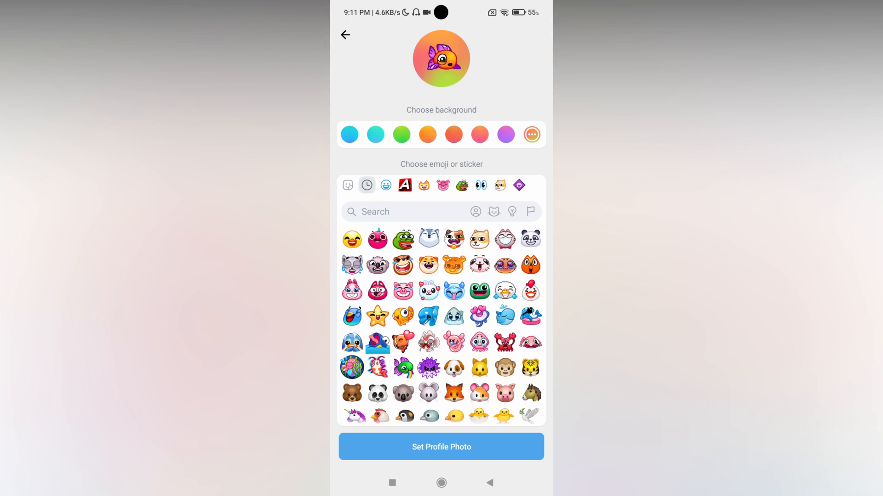
pyautogui.click(401, 211)
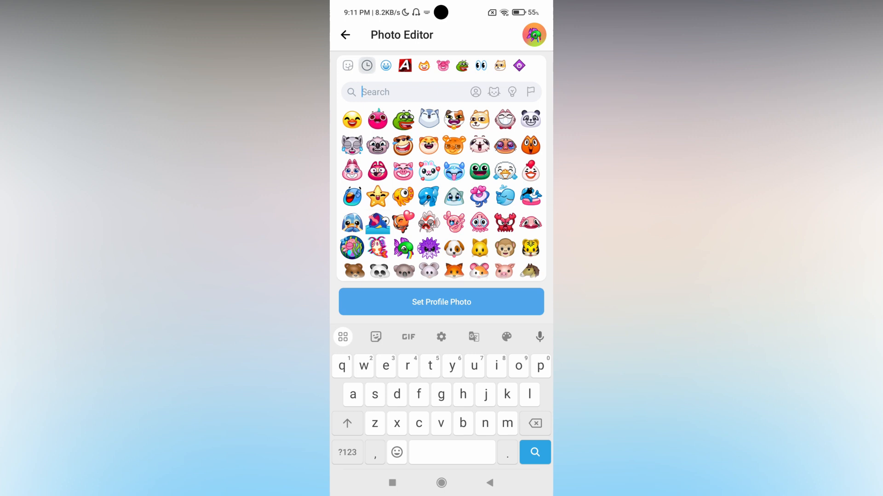
pyautogui.write('d')
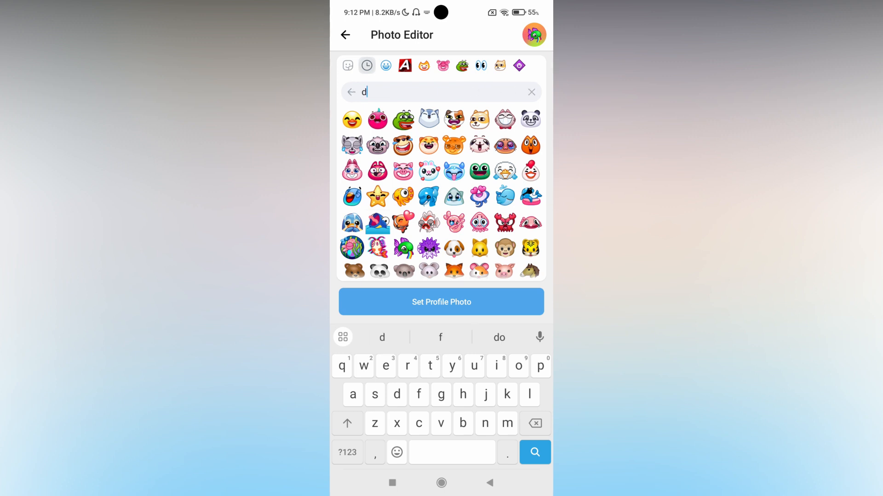
pyautogui.write('og')
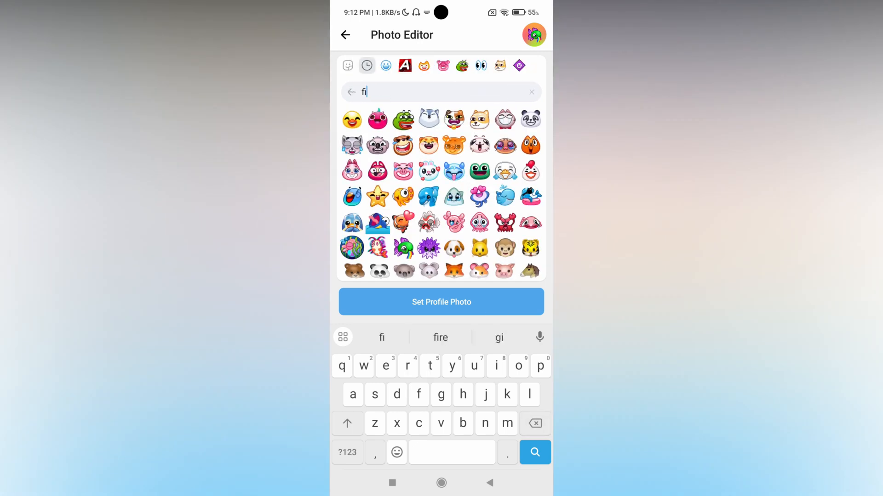
pyautogui.write('sh')
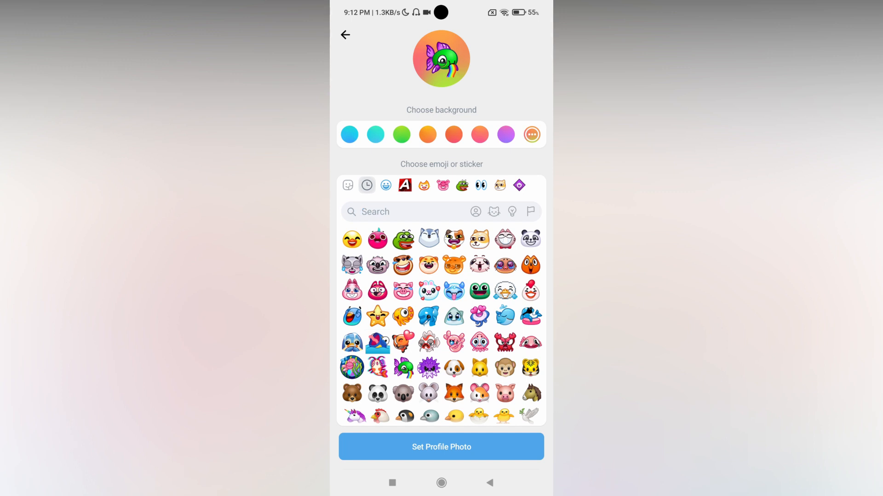
# - Try the green frog emoji, then switch to the red-and-white creature emoji
pyautogui.click(479, 239)
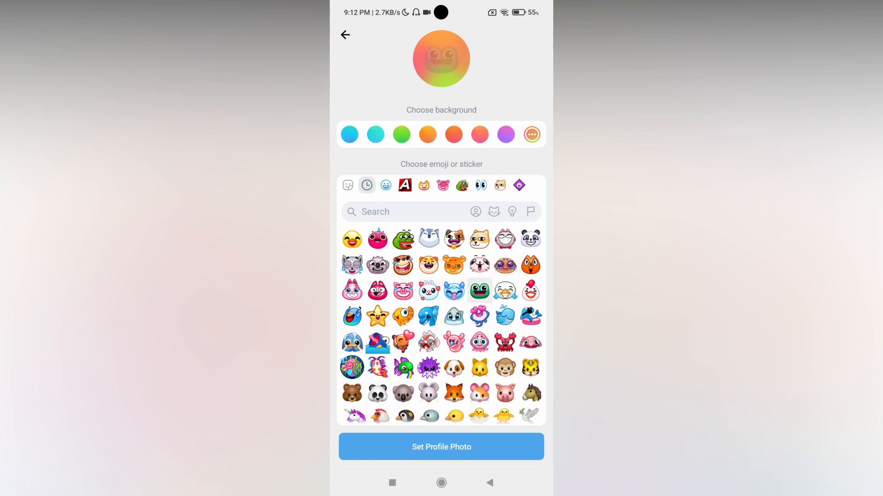
pyautogui.click(480, 291)
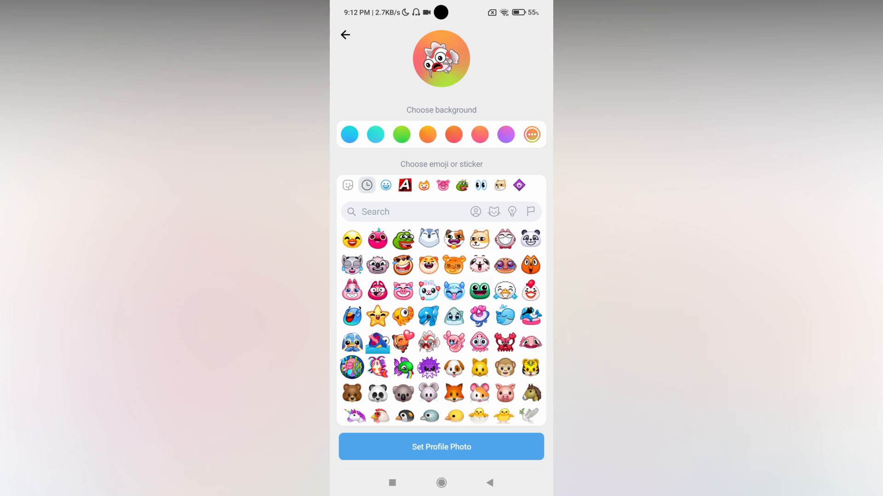